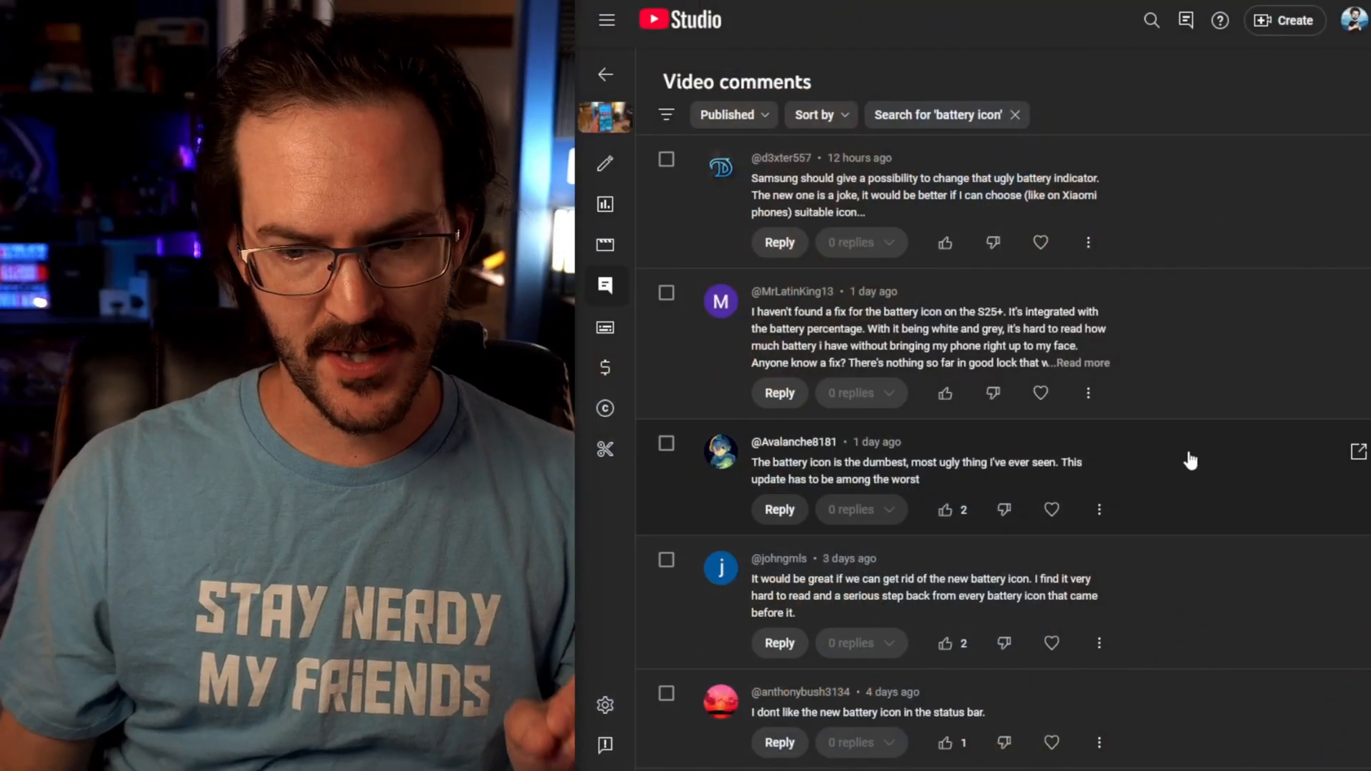
Scroll through the YouTube Studio comments filtered for 'battery icon'.
{"action": "scroll", "scroll_direction": "down", "scroll_amount": 3}
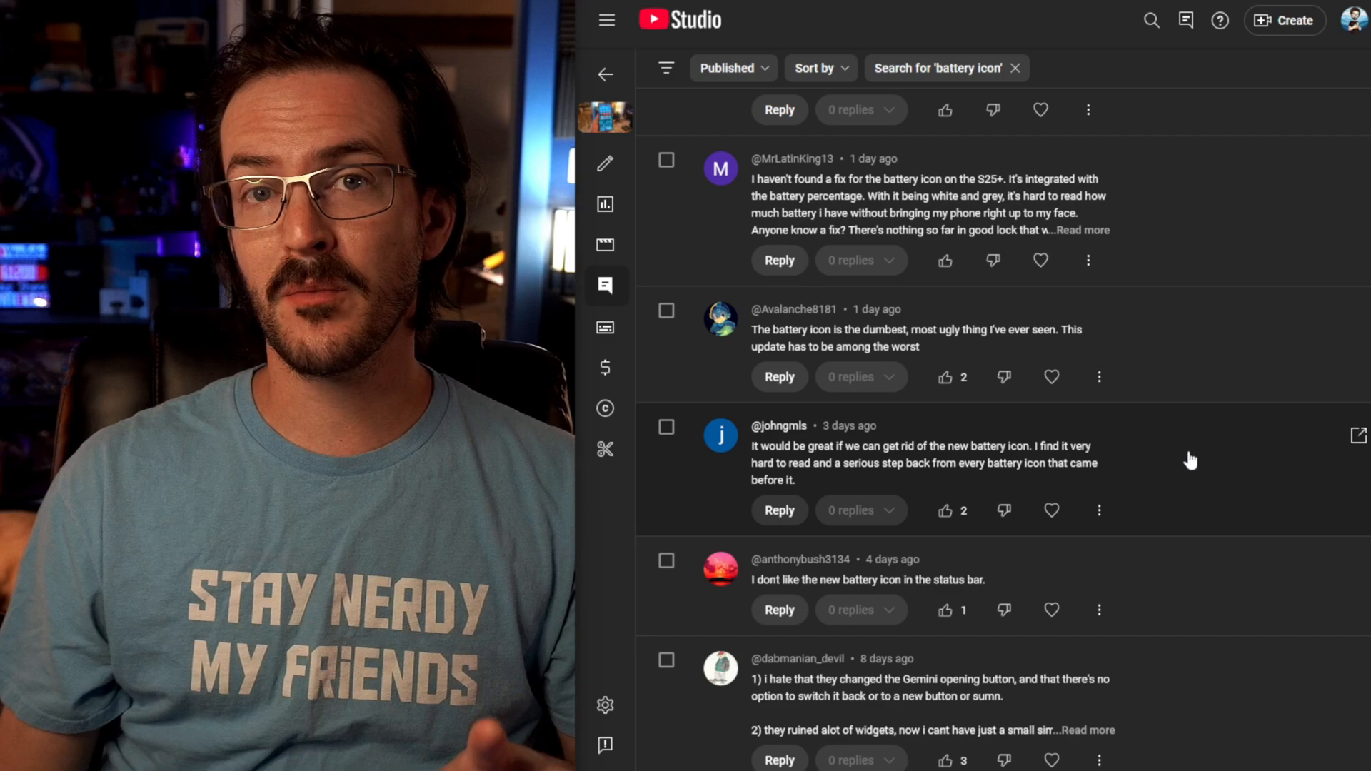
{"action": "scroll", "scroll_direction": "down", "scroll_amount": 3}
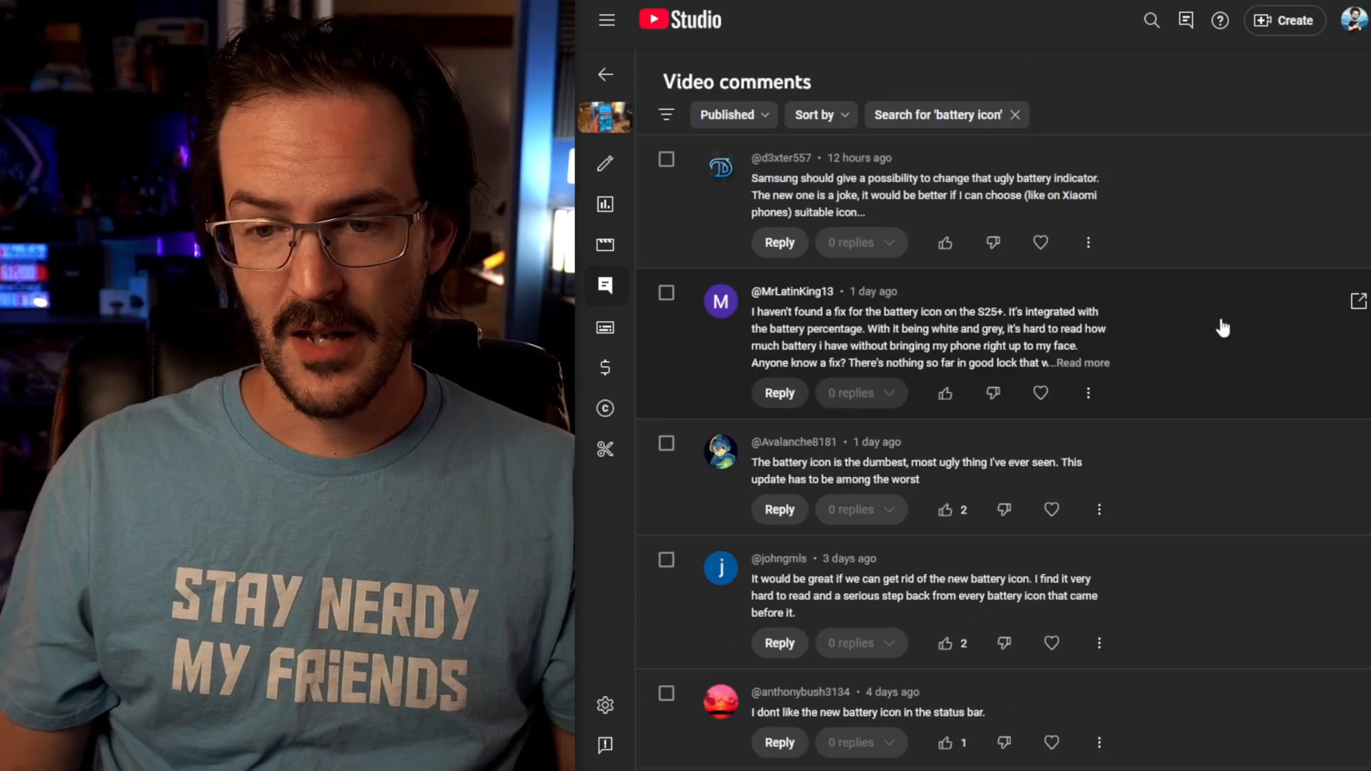
{"action": "scroll", "scroll_direction": "down", "scroll_amount": 3}
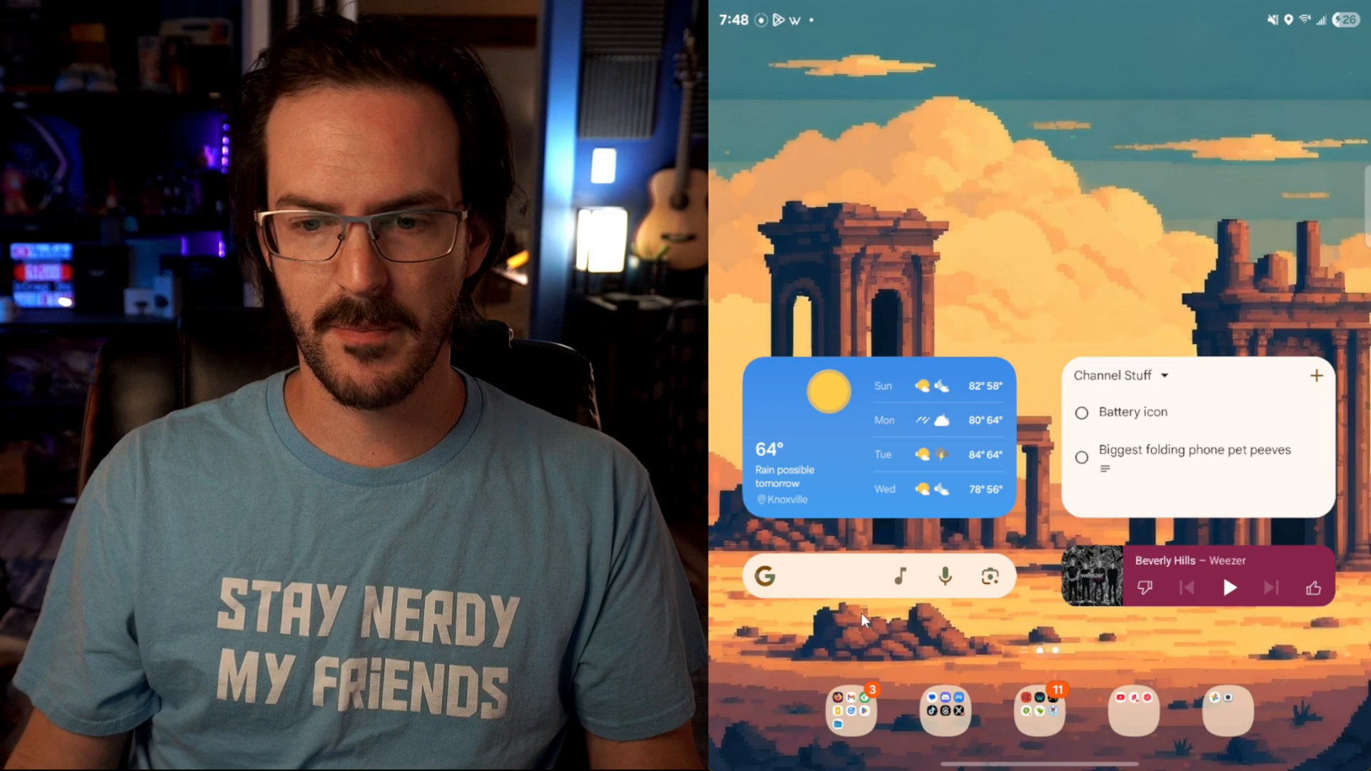
Search the Play Store for a battery percentage app and select PowerLine: Status bar meters.
{"action": "left_click", "coordinate": [944, 709]}
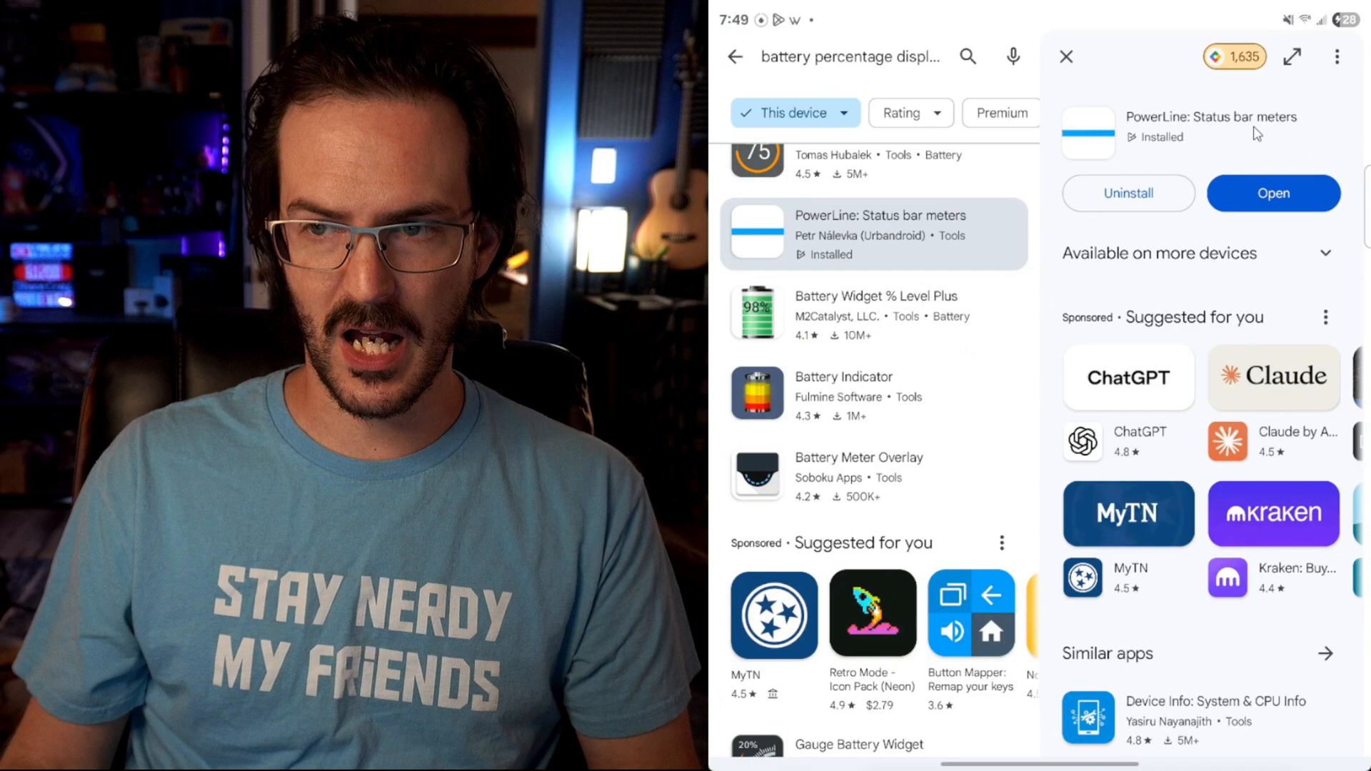
{"action": "mouse_move", "coordinate": [1272, 149]}
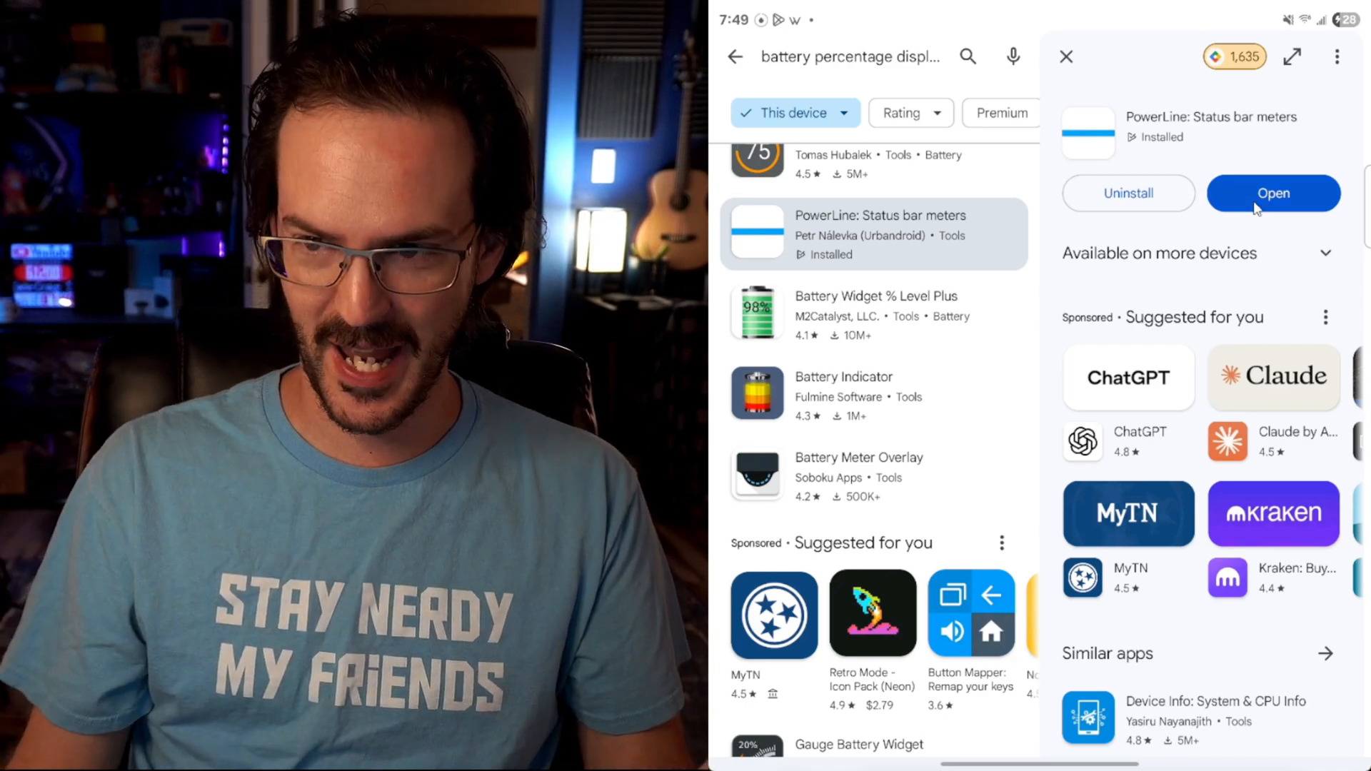
Launch PowerLine, accept its status bar prompt and allow it to appear on top.
{"action": "left_click", "coordinate": [1272, 193]}
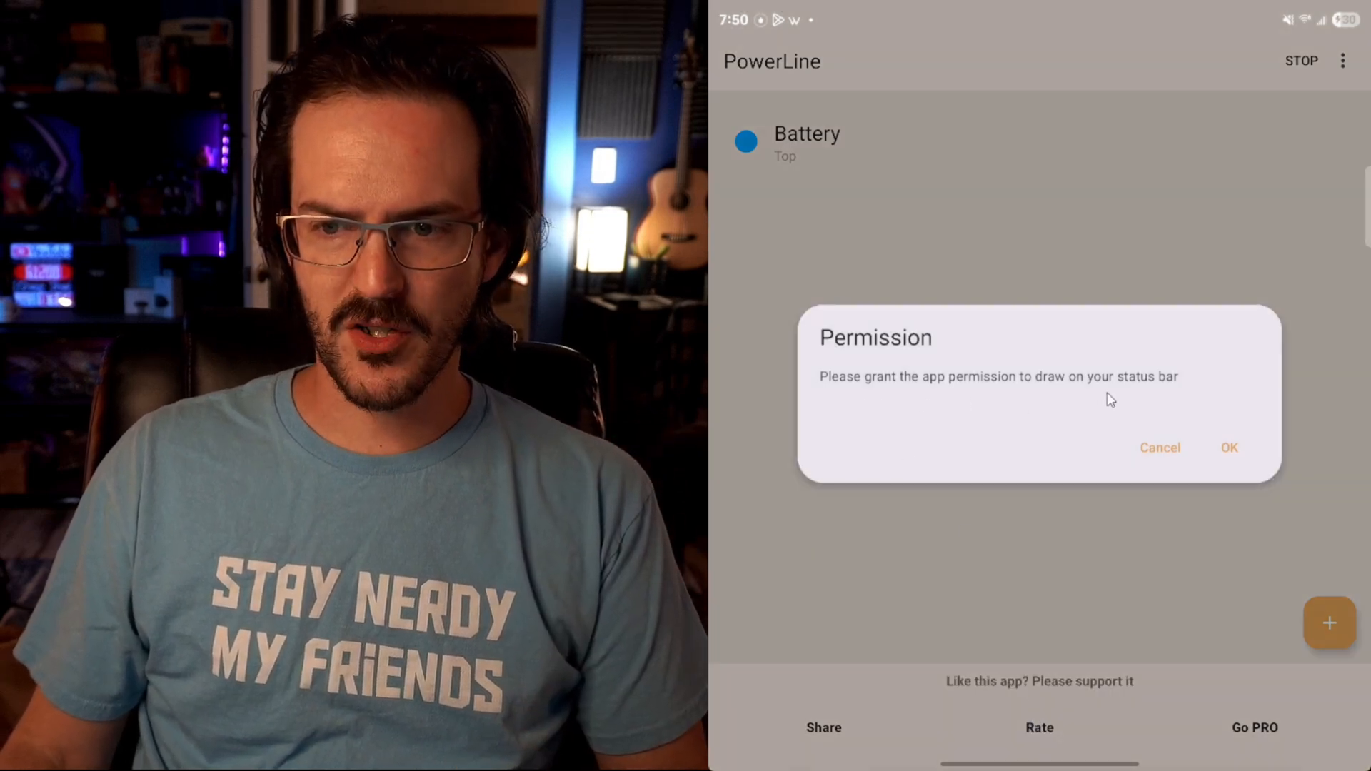
{"action": "left_click", "coordinate": [1230, 447]}
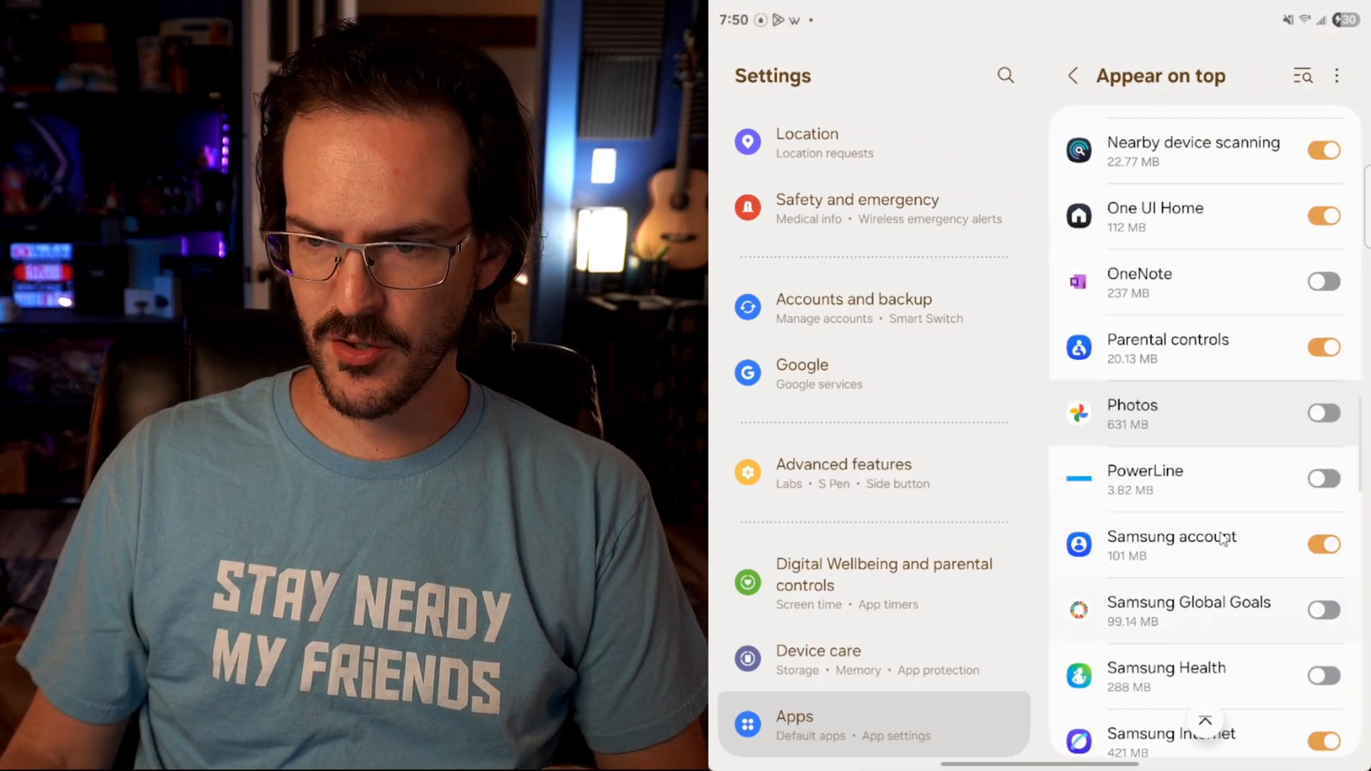
{"action": "left_click", "coordinate": [1322, 478]}
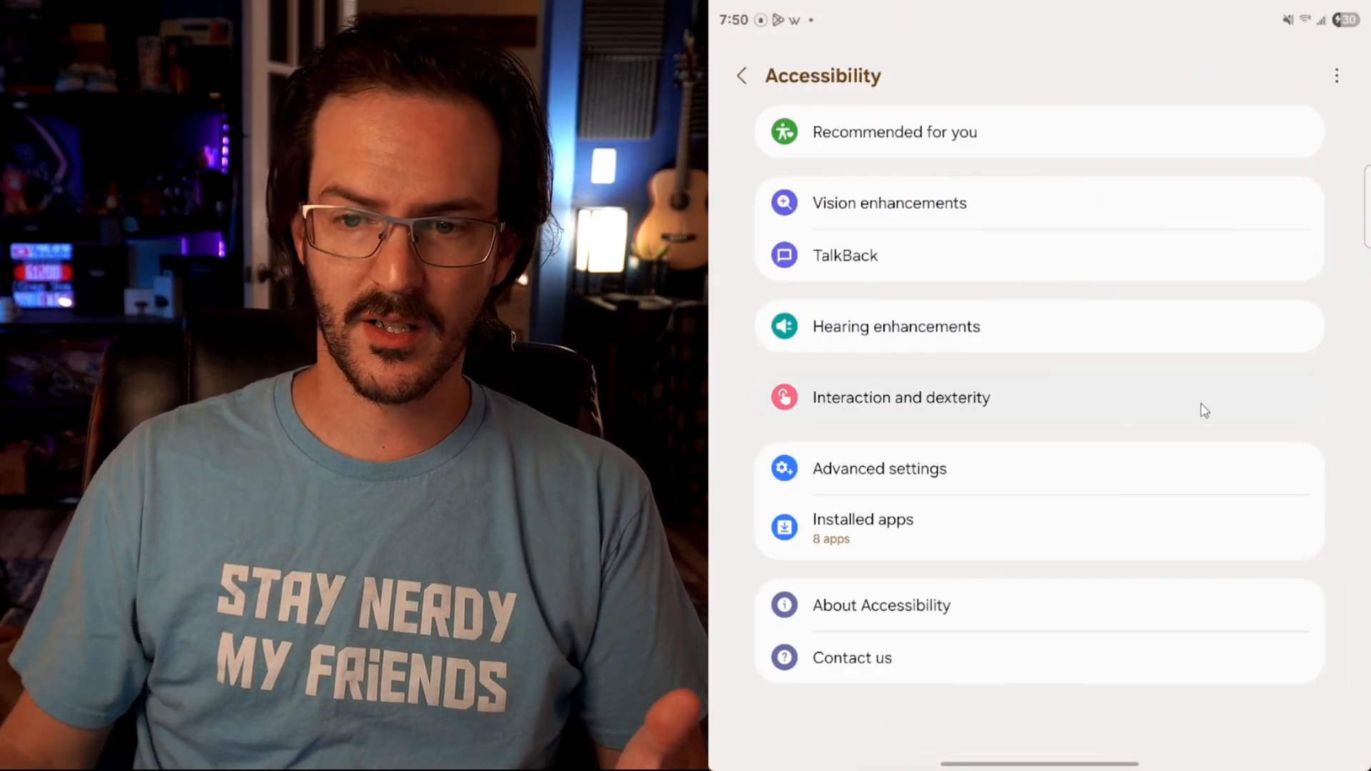
Enable PowerLine's accessibility service under Installed apps in Android Settings.
{"action": "left_click", "coordinate": [862, 524]}
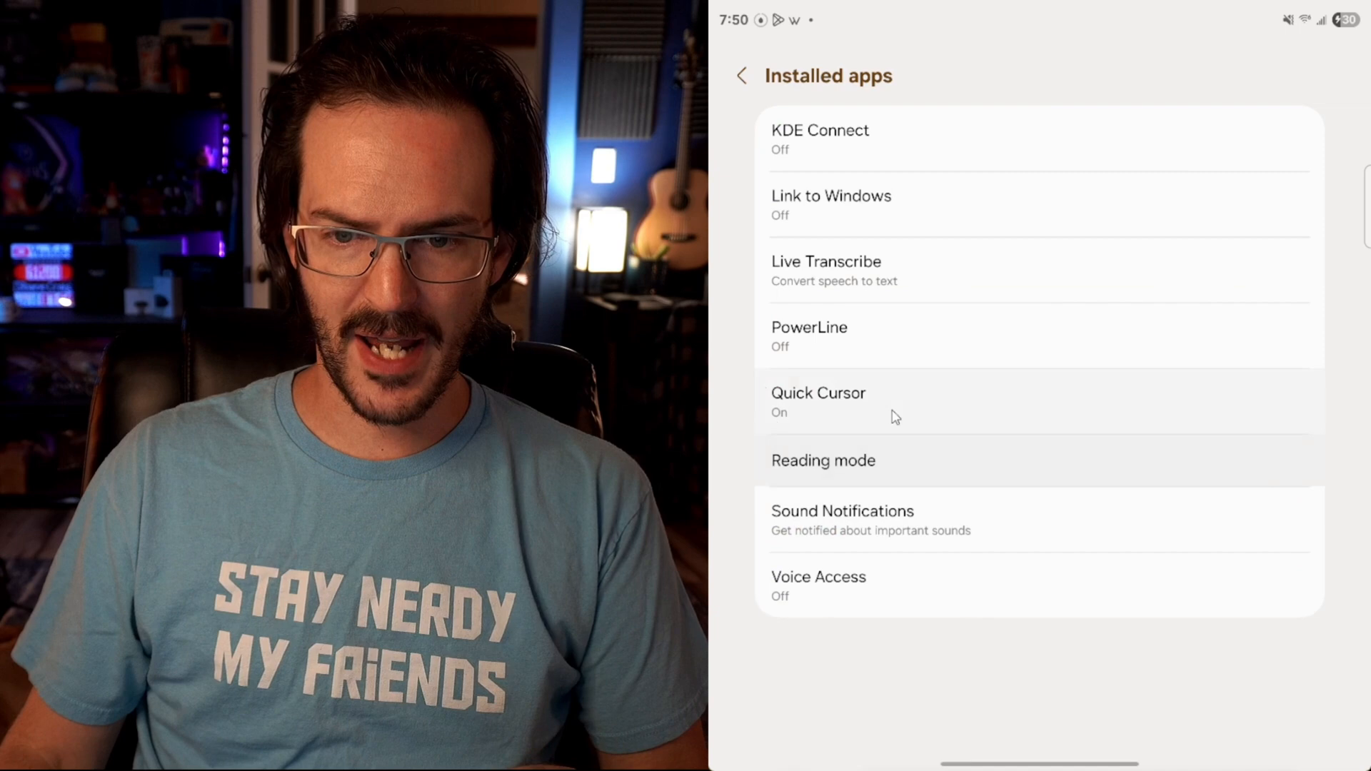
{"action": "left_click", "coordinate": [808, 335]}
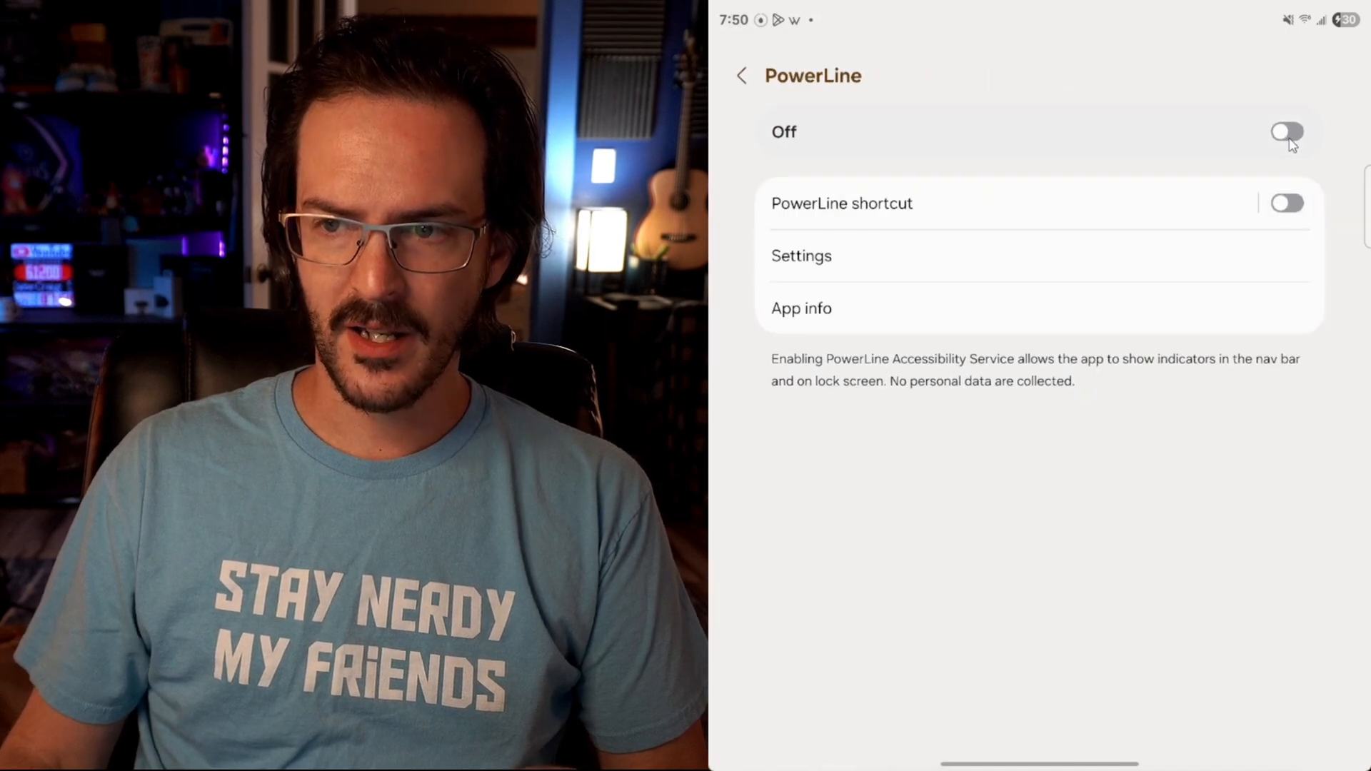
{"action": "left_click", "coordinate": [1287, 132]}
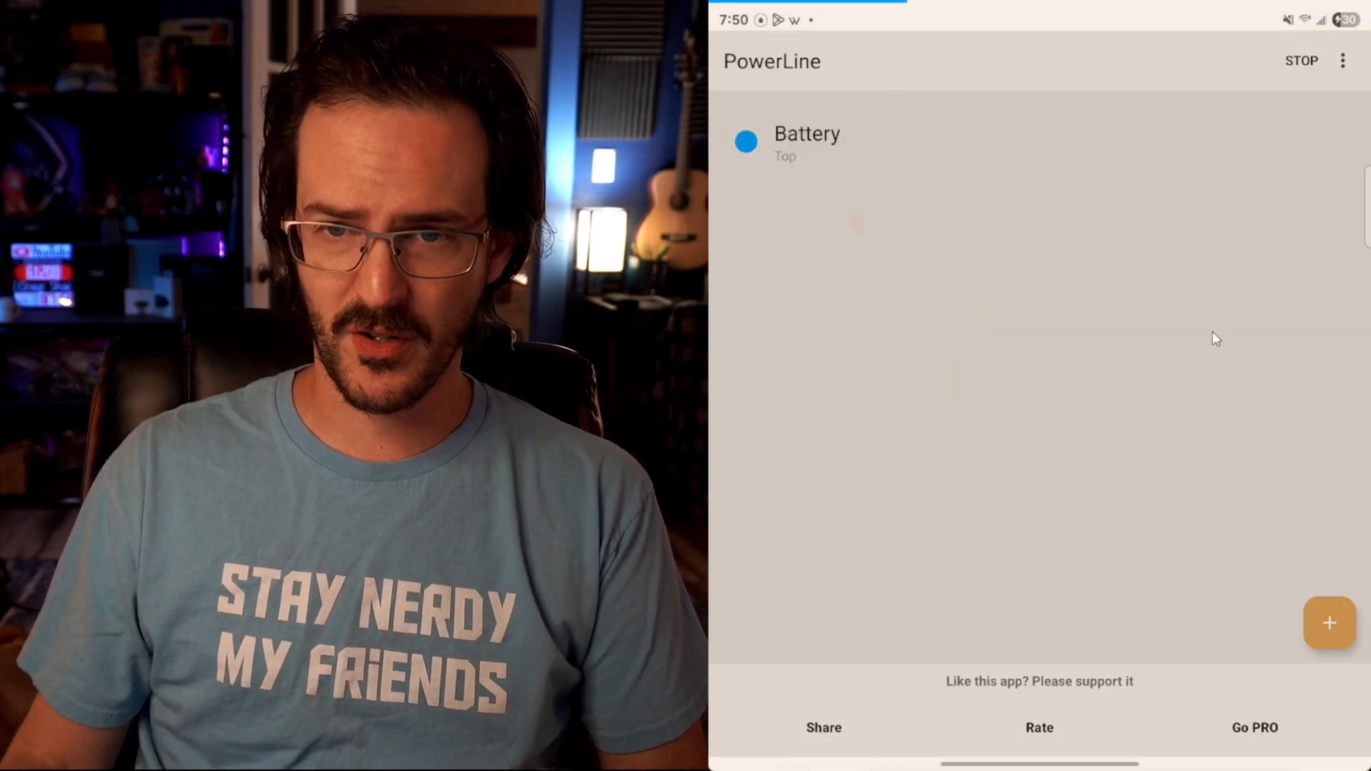
Set the Battery meter's line thickness to 7 px after reviewing its colour options.
{"action": "left_click", "coordinate": [1326, 622]}
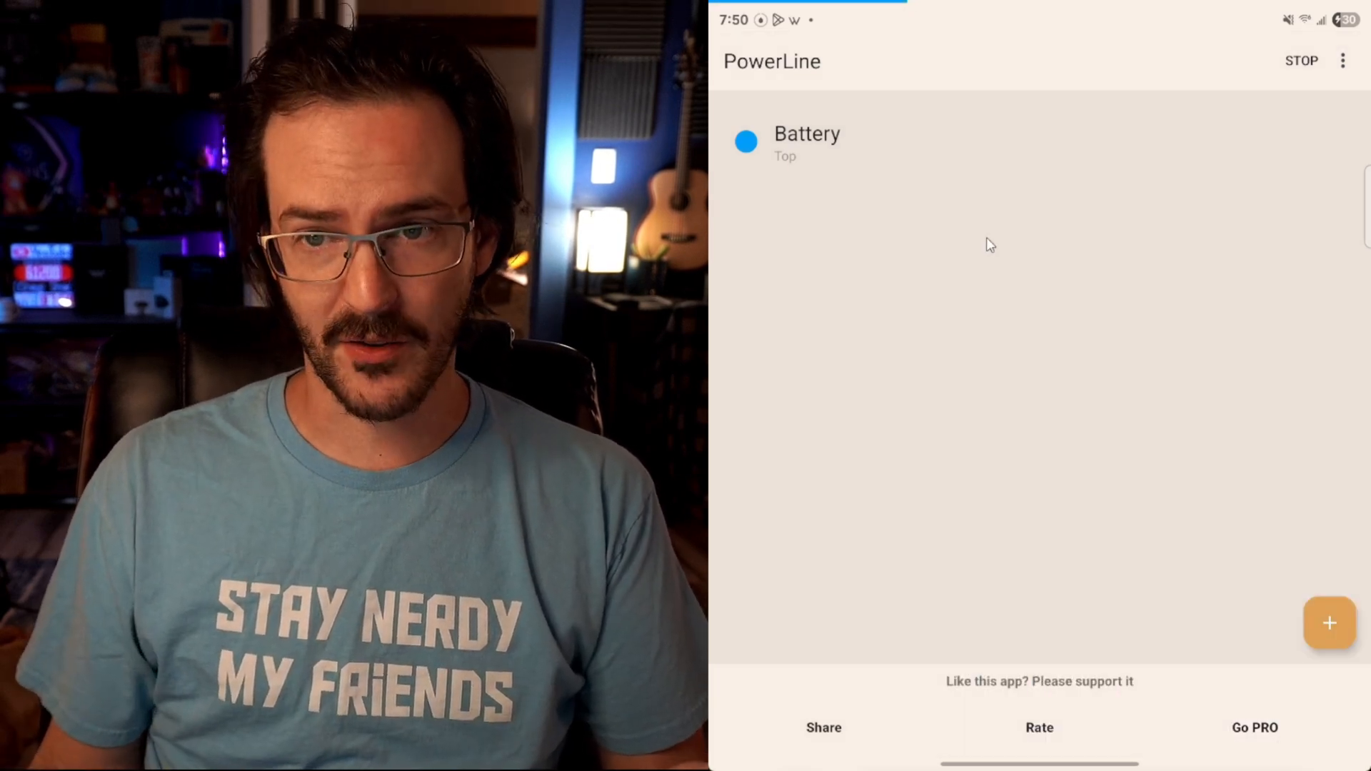
{"action": "mouse_move", "coordinate": [986, 221]}
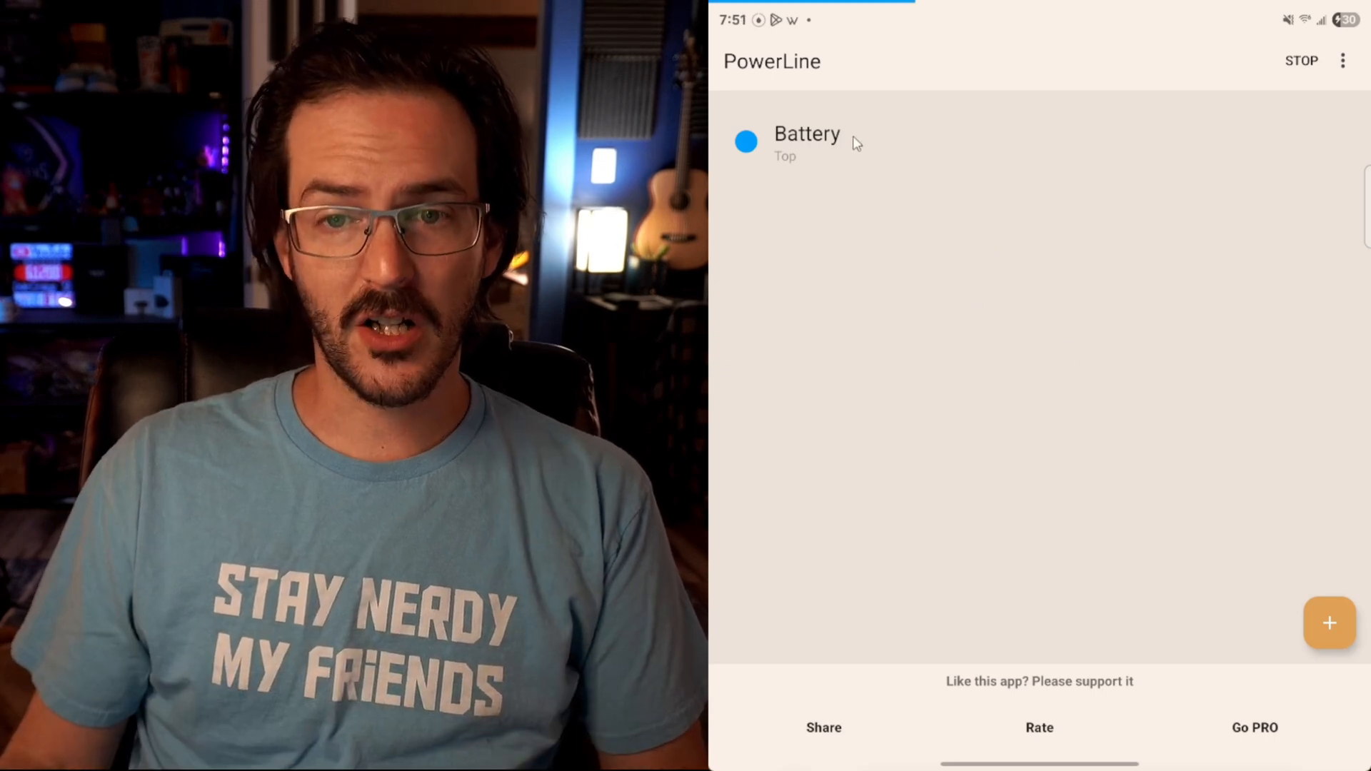
{"action": "left_click", "coordinate": [805, 143]}
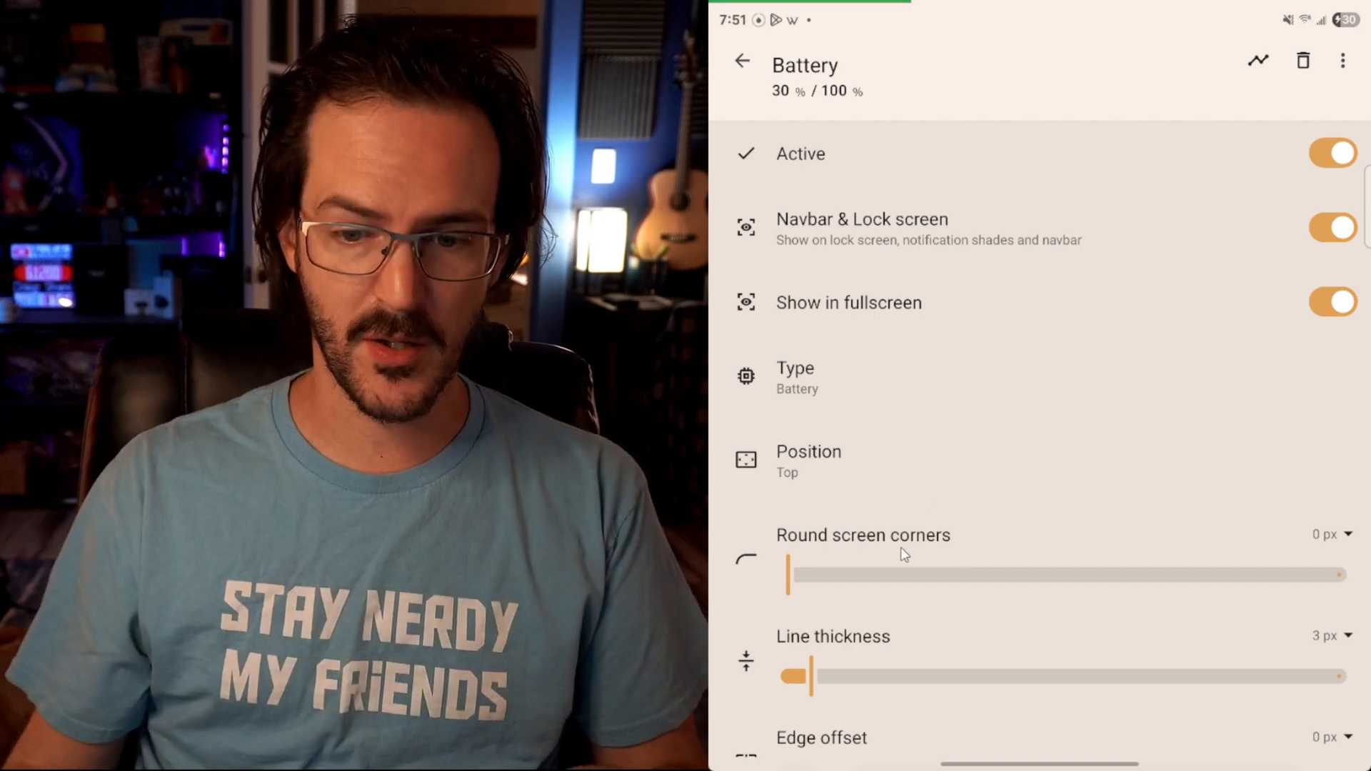
{"action": "left_click_drag", "start_coordinate": [808, 676], "coordinate": [1038, 675]}
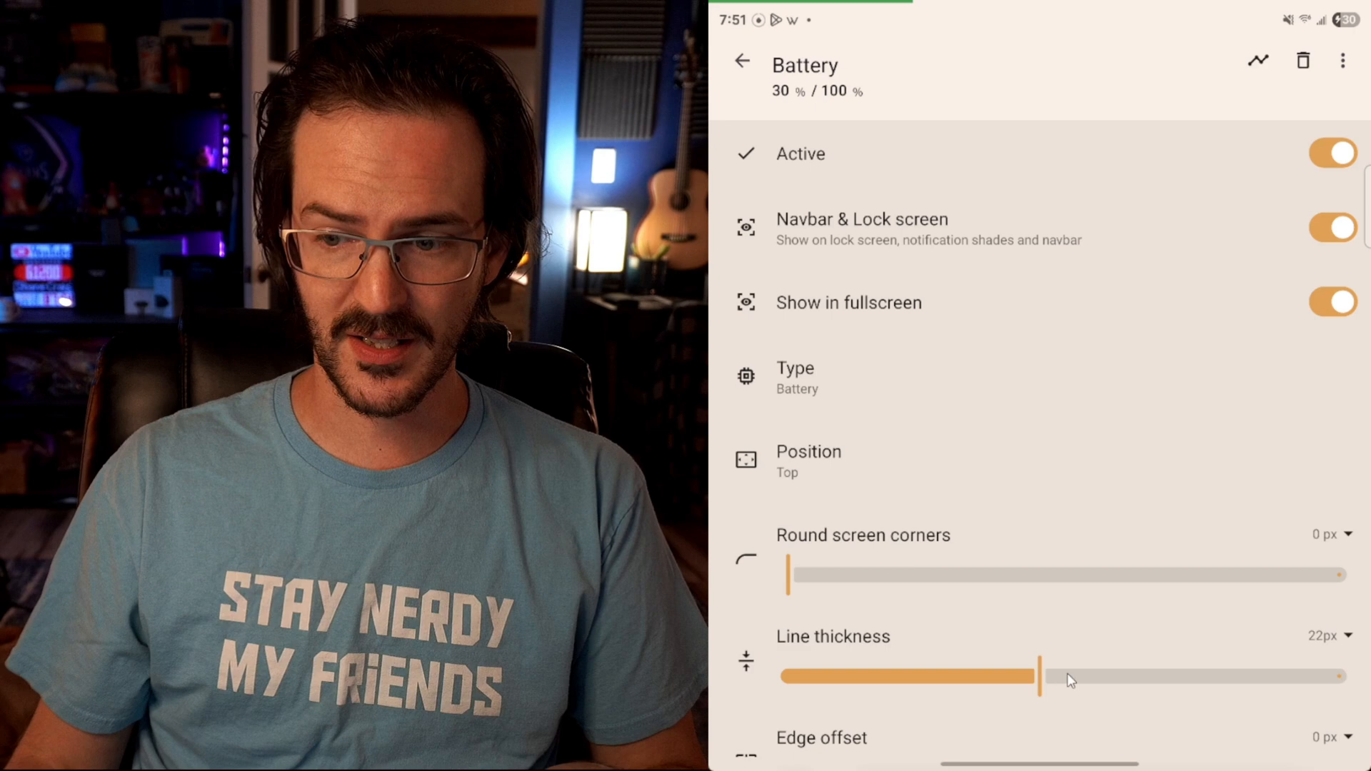
{"action": "left_click_drag", "start_coordinate": [1038, 676], "coordinate": [1137, 676]}
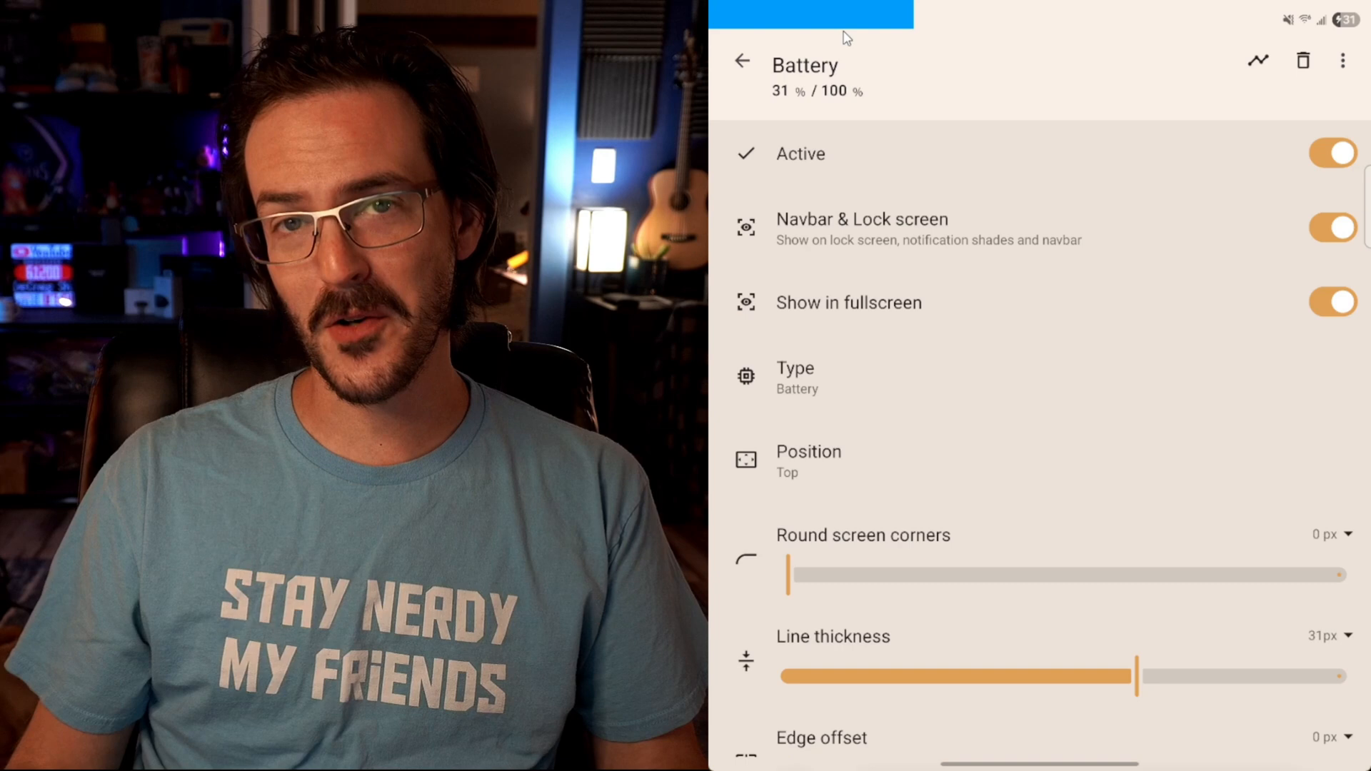
{"action": "left_click_drag", "start_coordinate": [1136, 675], "coordinate": [856, 676]}
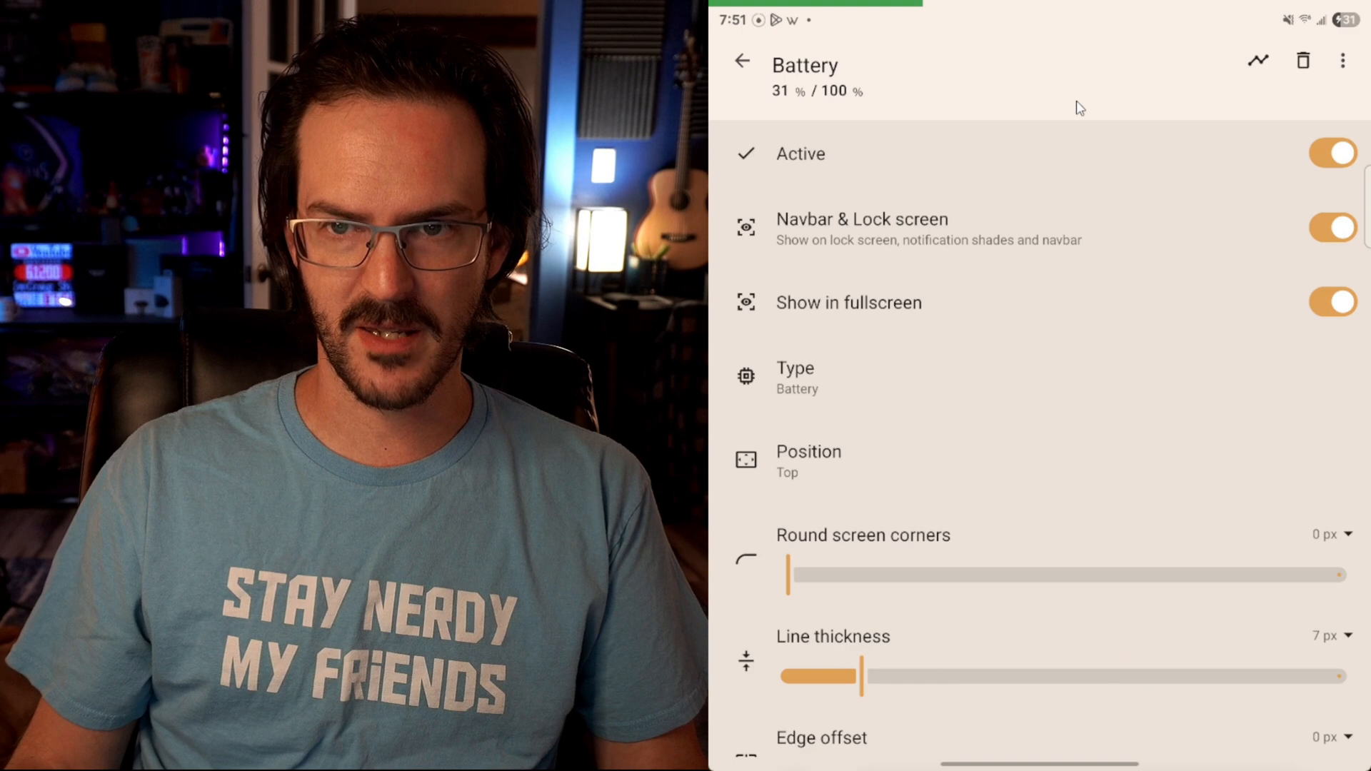
{"action": "scroll", "scroll_direction": "down", "scroll_amount": 3}
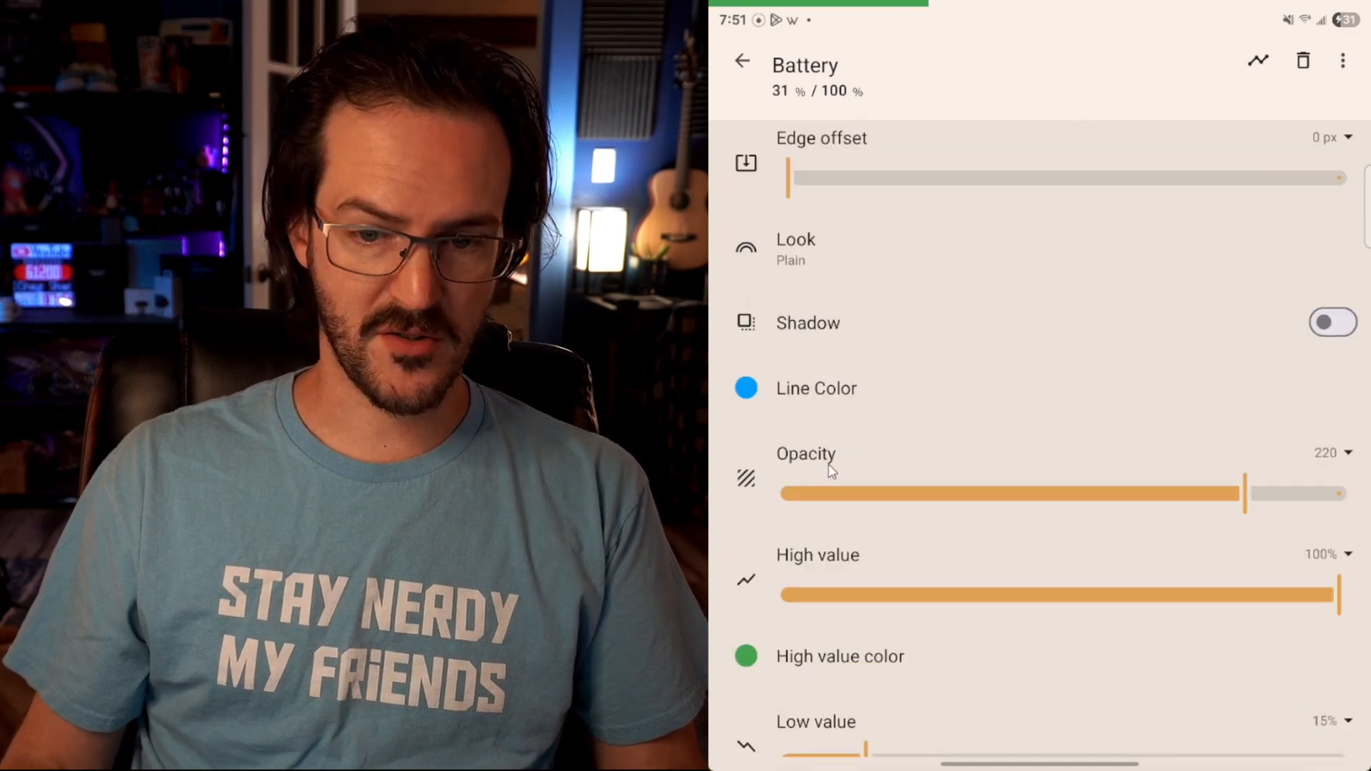
{"action": "scroll", "scroll_direction": "down", "scroll_amount": 3}
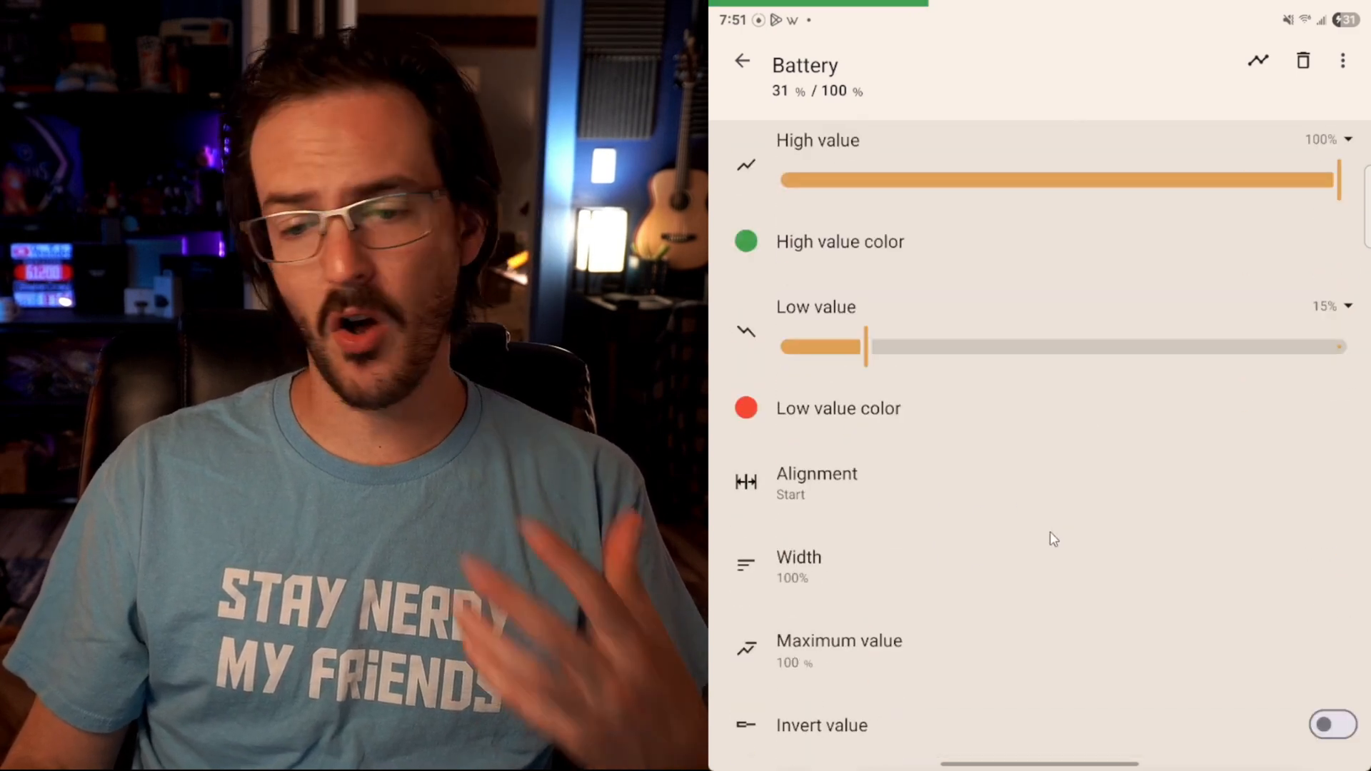
{"action": "left_click", "coordinate": [741, 60]}
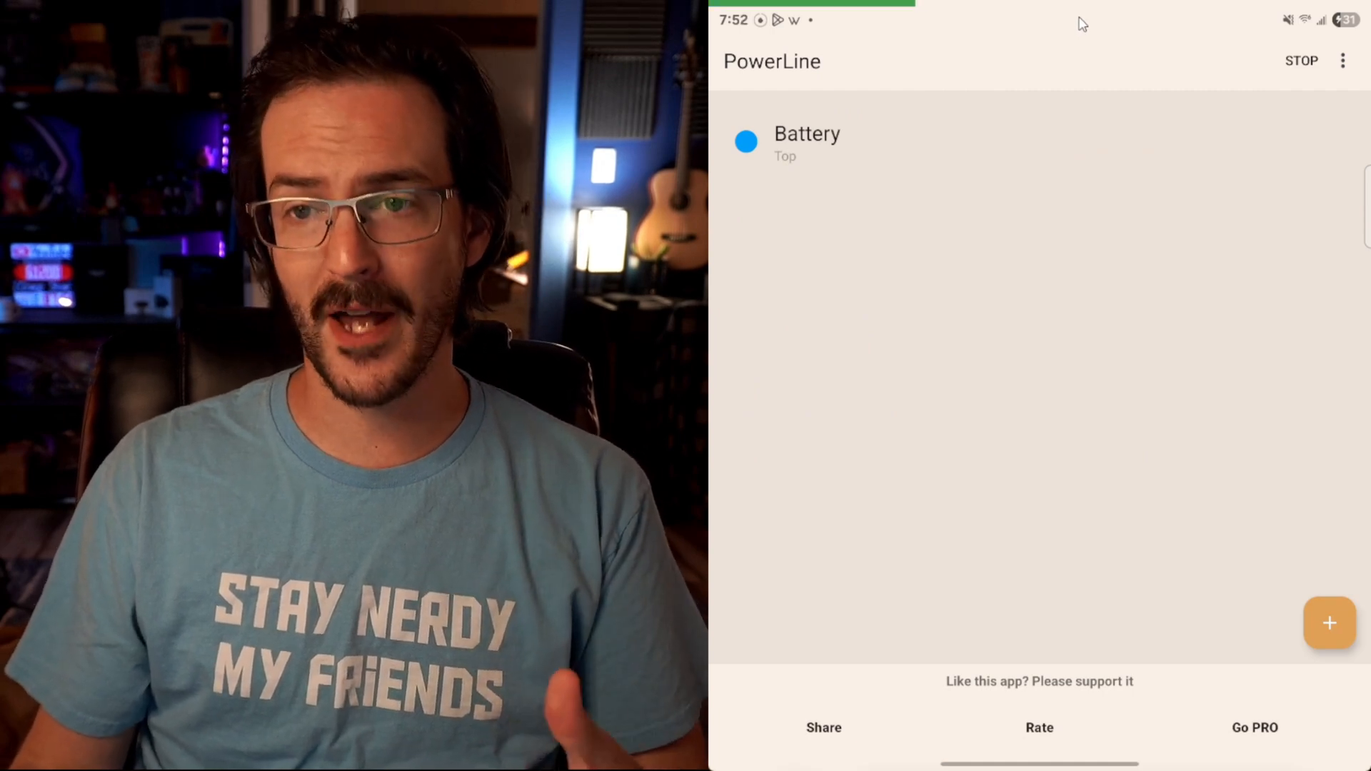
Search for 'good lock' and scroll its Plugins list until QuickStar shows.
{"action": "type", "text": "good lock"}
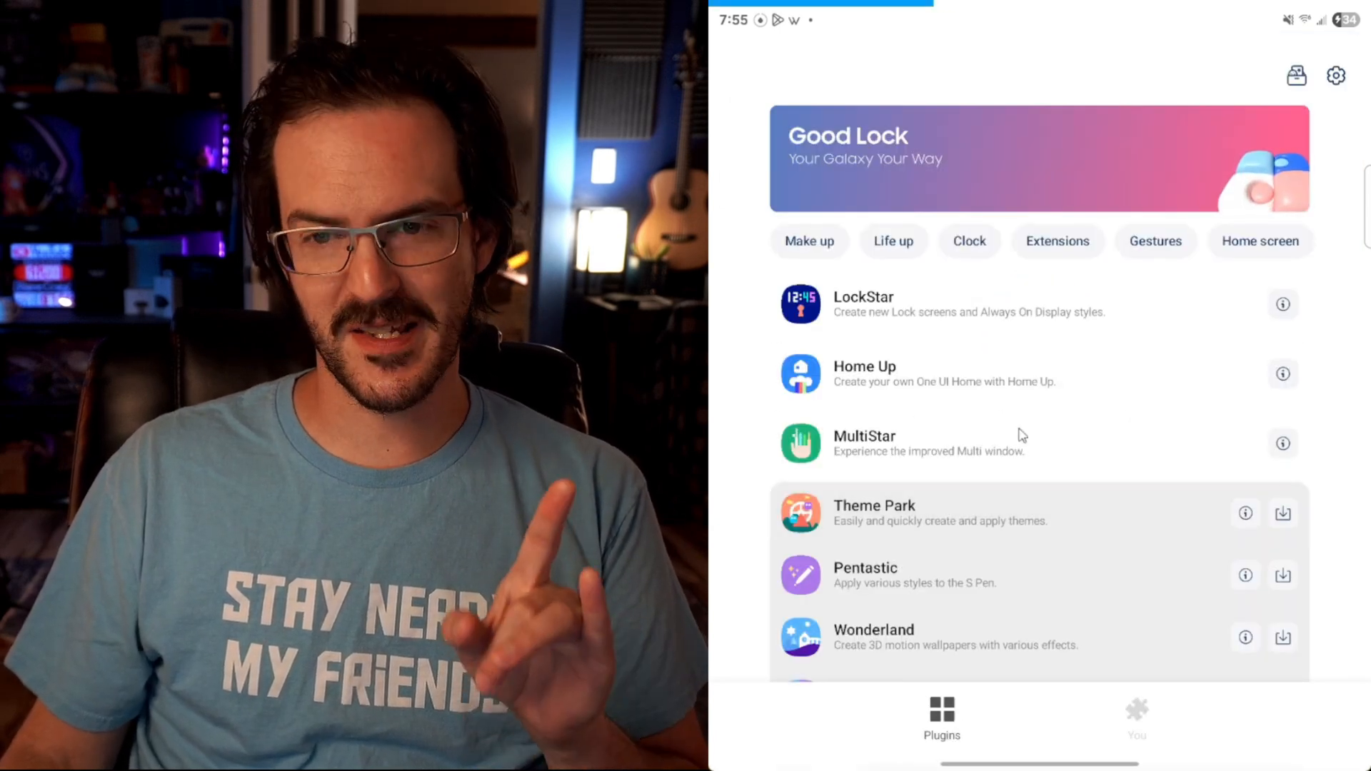
{"action": "scroll", "scroll_direction": "down", "scroll_amount": 3}
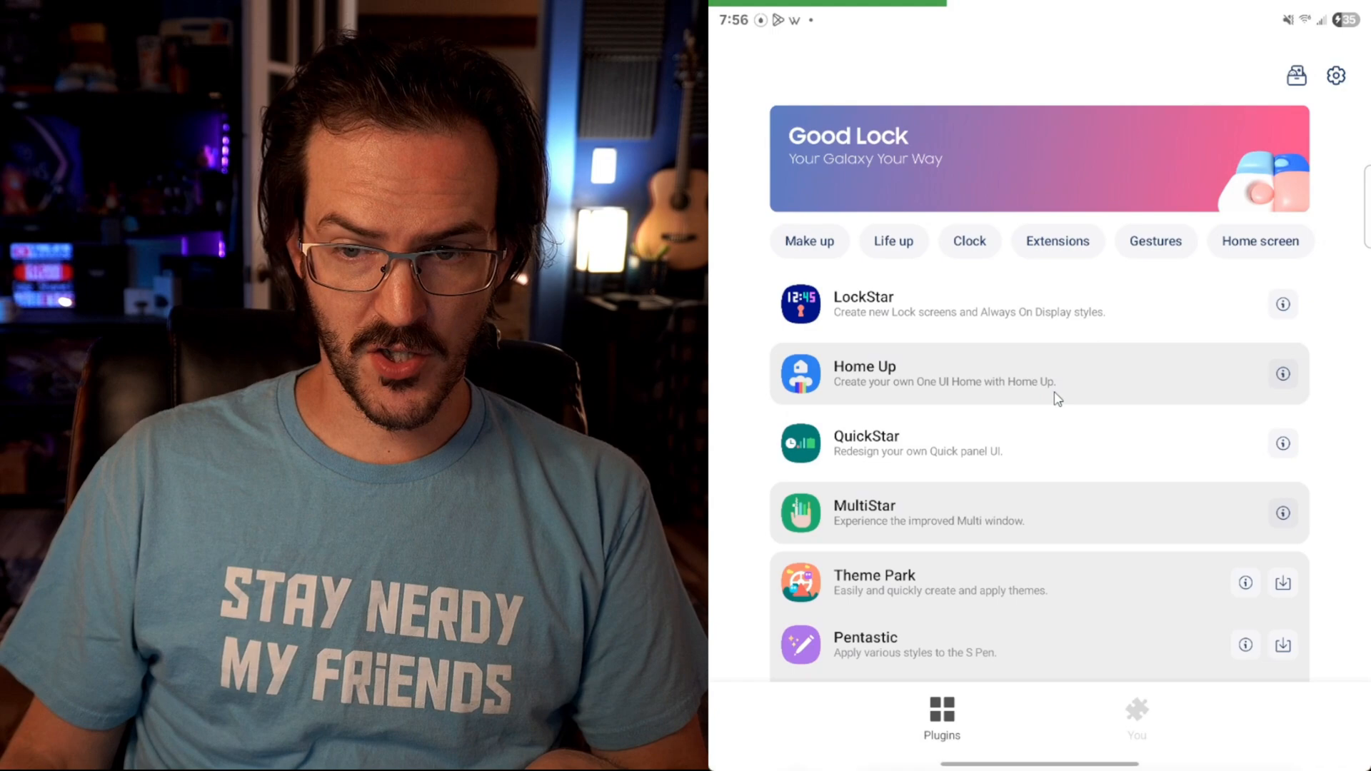
Switch off the Battery Icon in QuickStar's Visibility of Indicator Icons.
{"action": "left_click", "coordinate": [865, 443]}
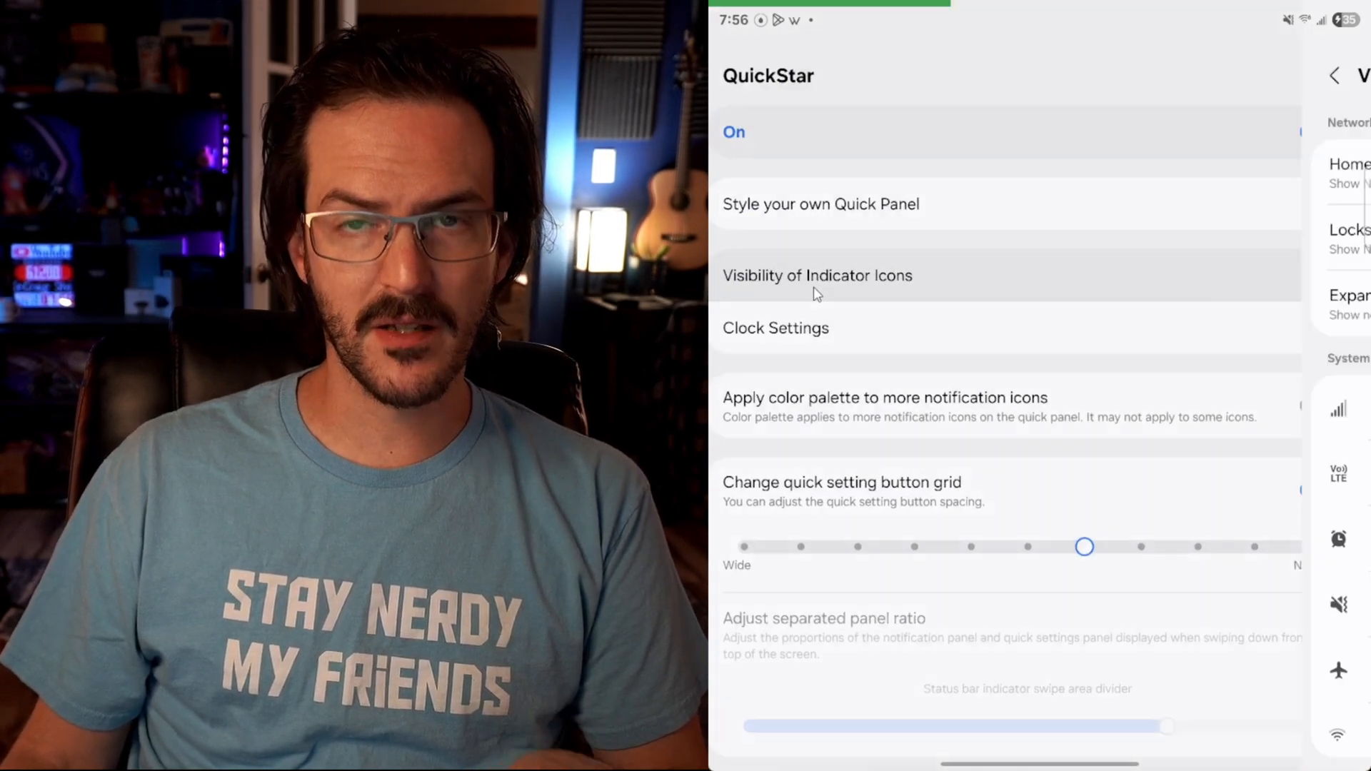
{"action": "left_click", "coordinate": [815, 276]}
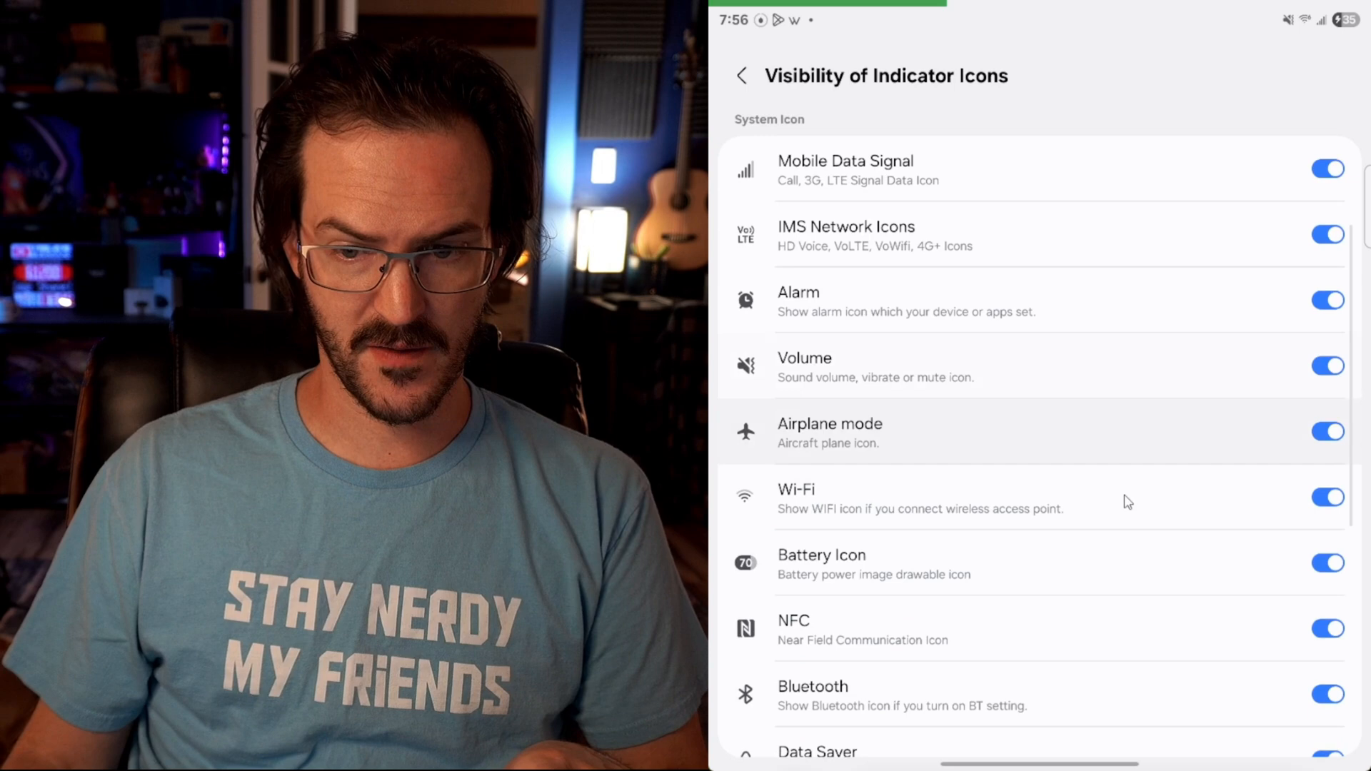
{"action": "left_click", "coordinate": [1325, 465]}
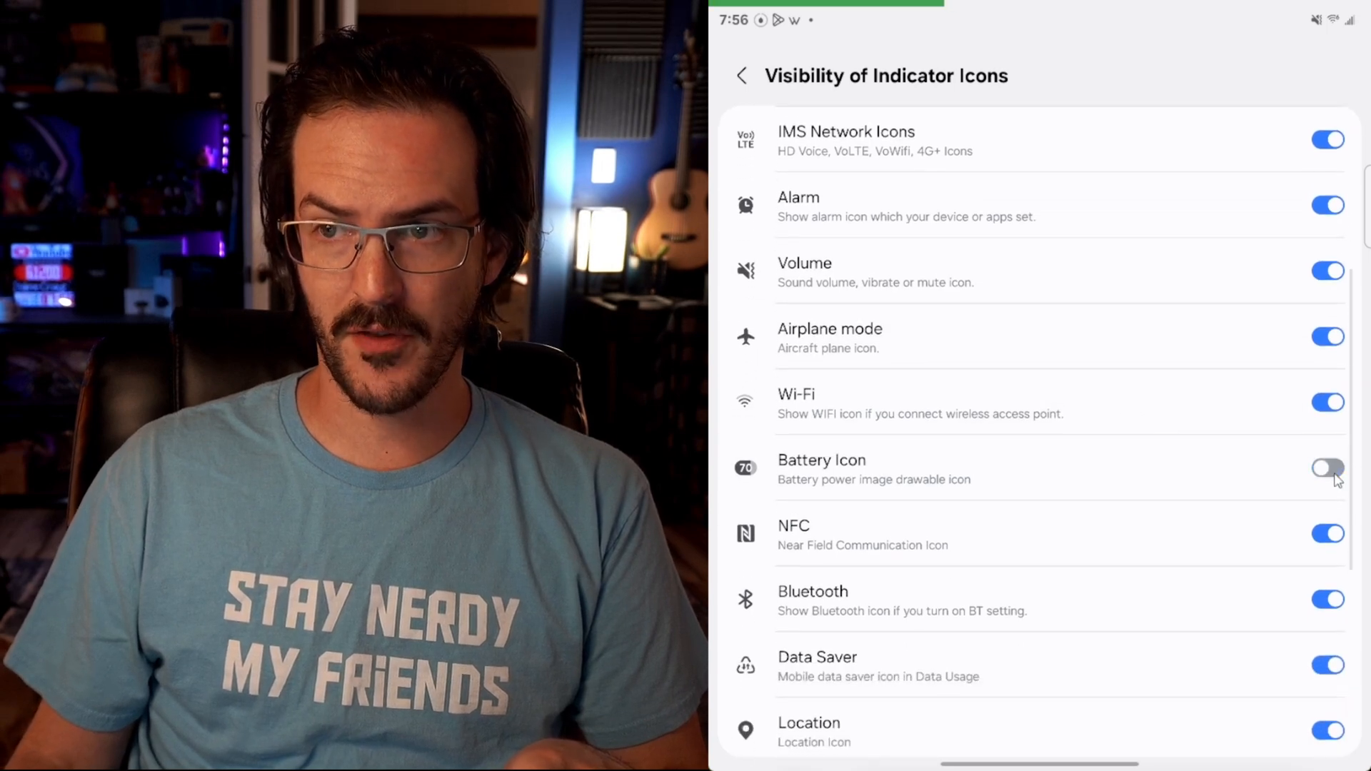